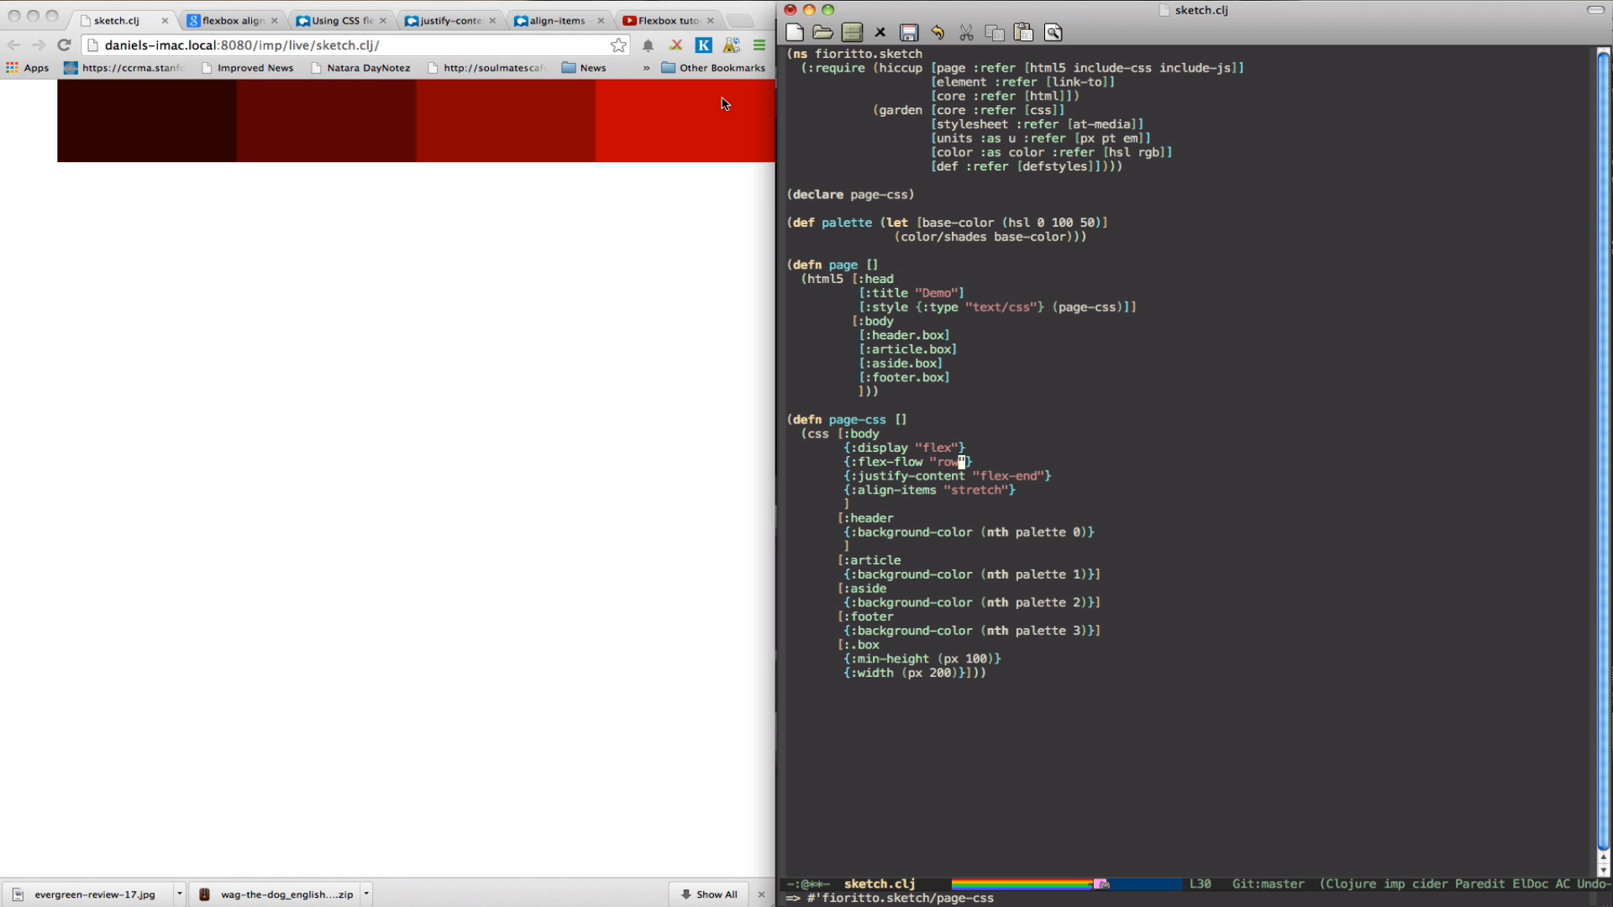
pyautogui.moveTo(1078, 16)
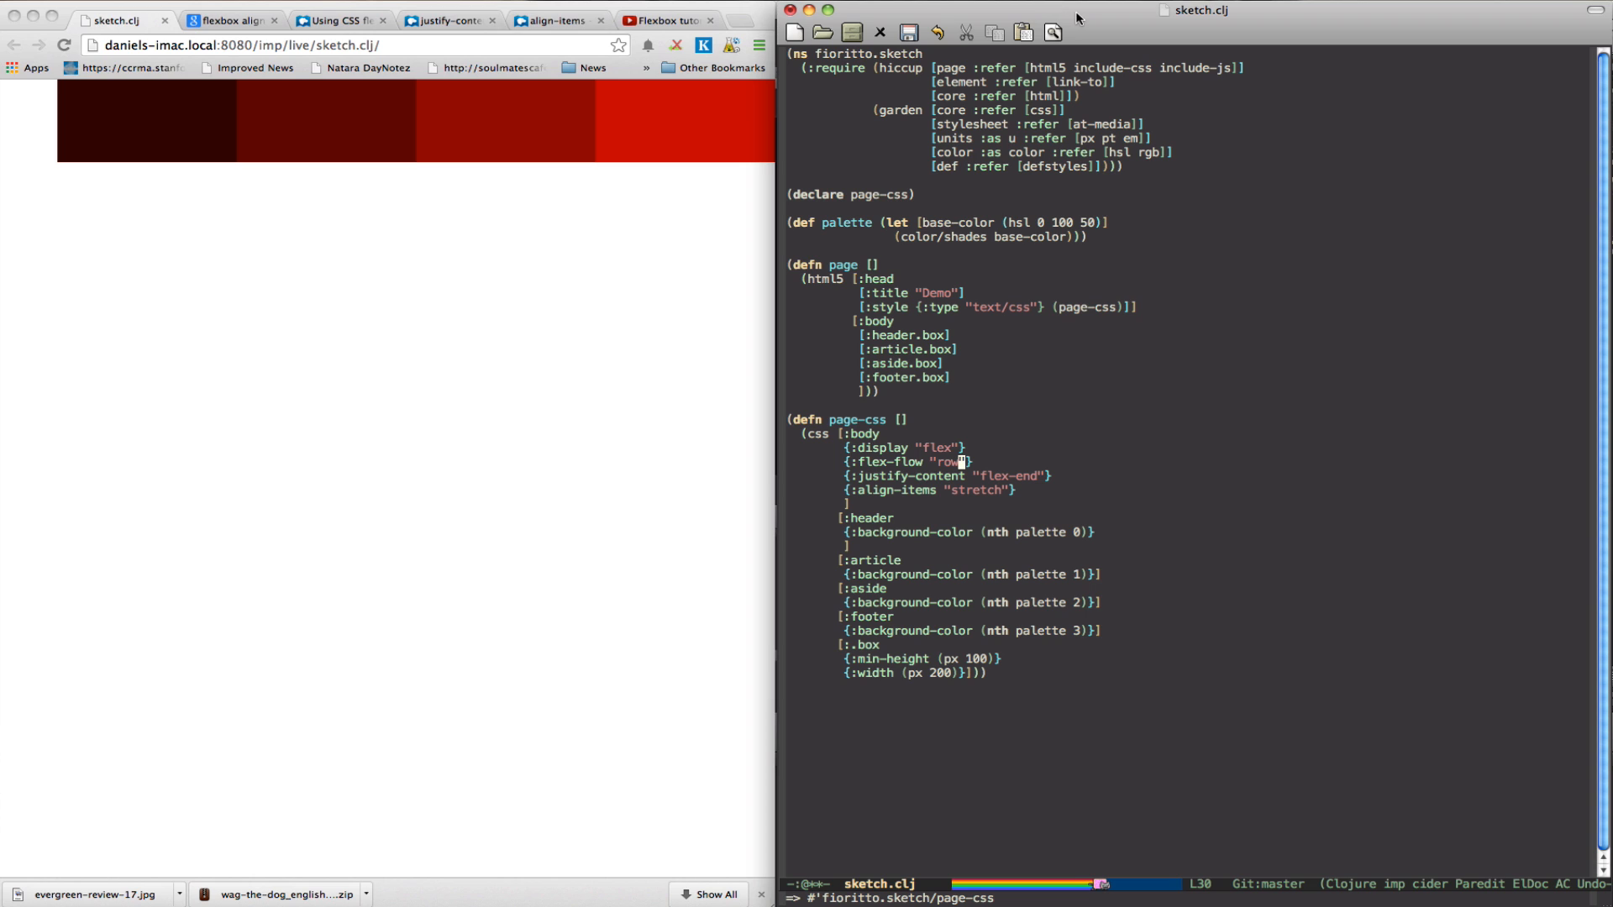
pyautogui.moveTo(1145, 660)
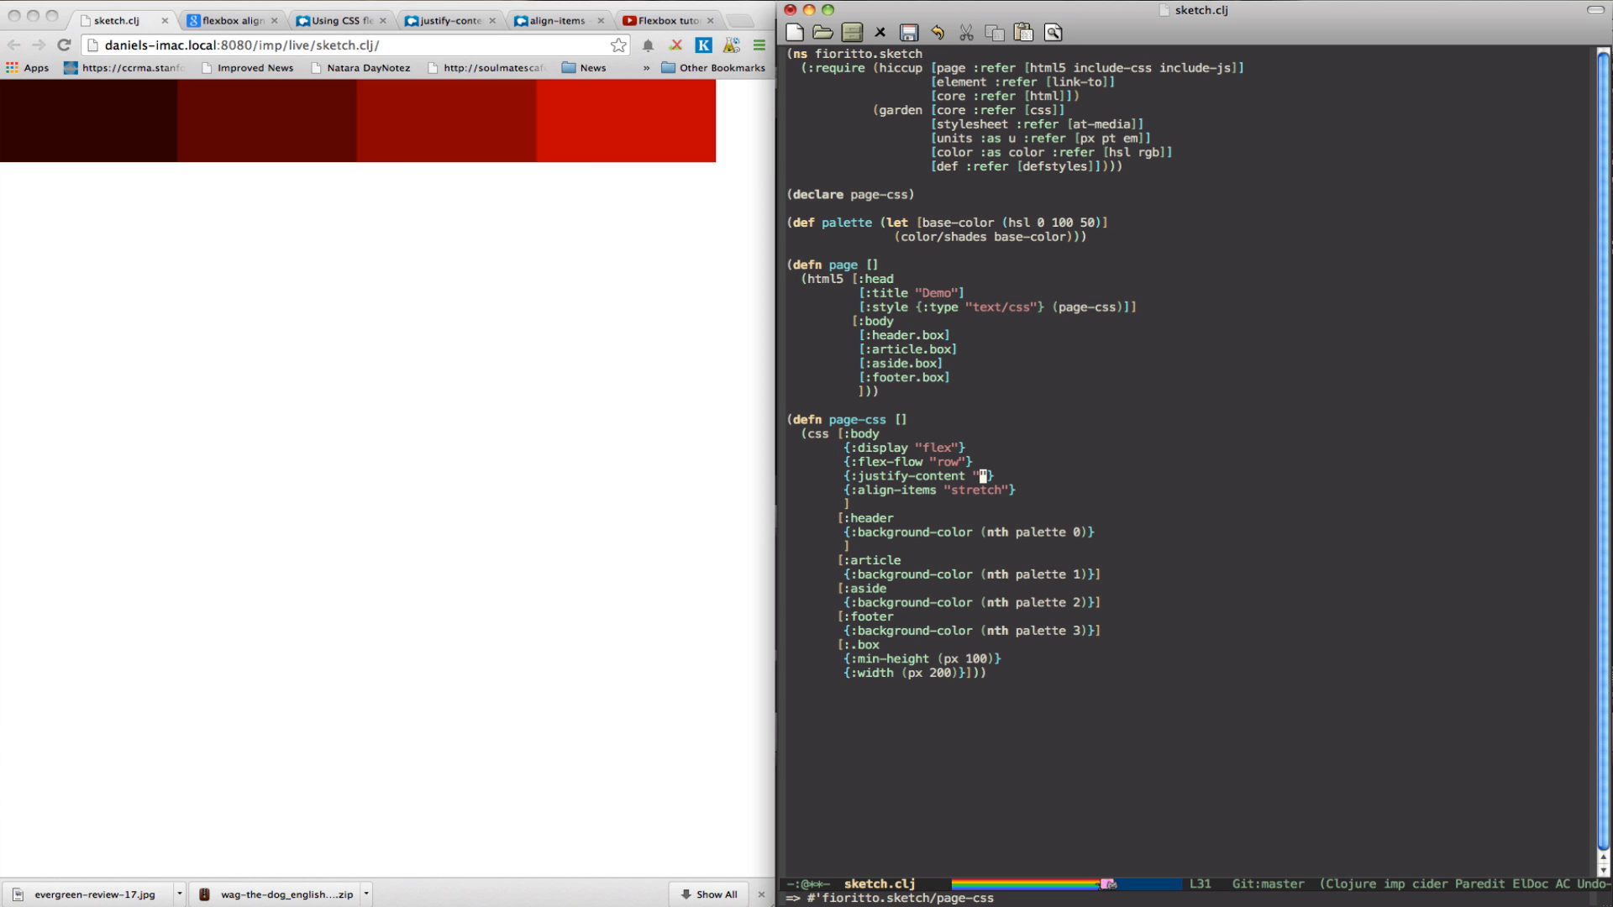
# Try another justify-content value, keep "flex-end", and empty the :flex-flow string.
pyautogui.write('flex-')
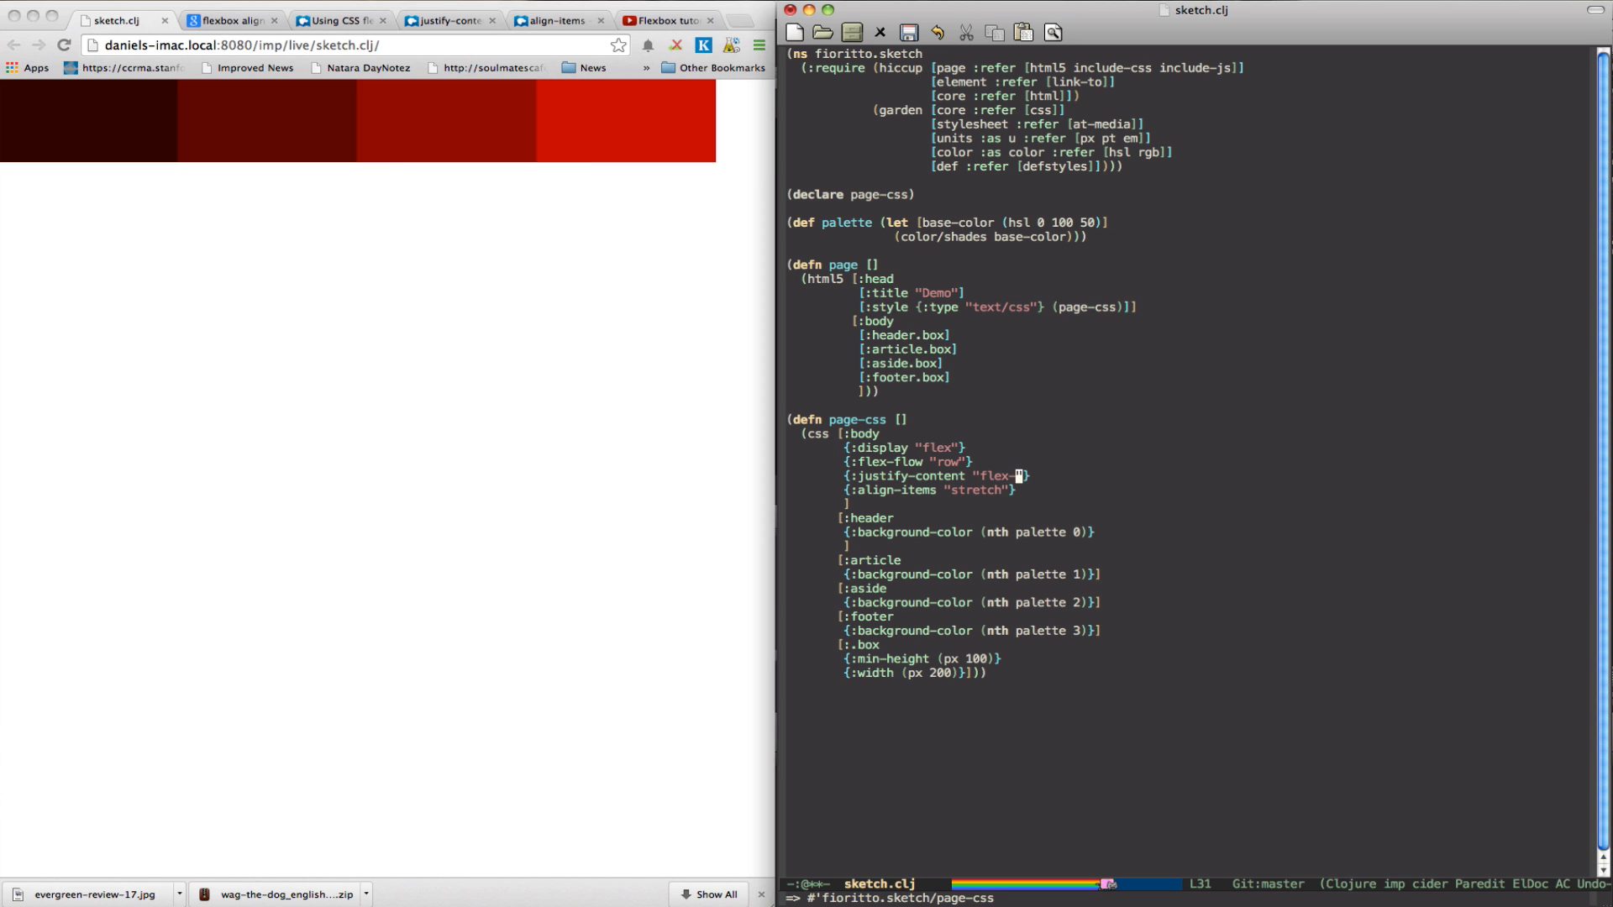
pyautogui.write('s')
pyautogui.write('end')
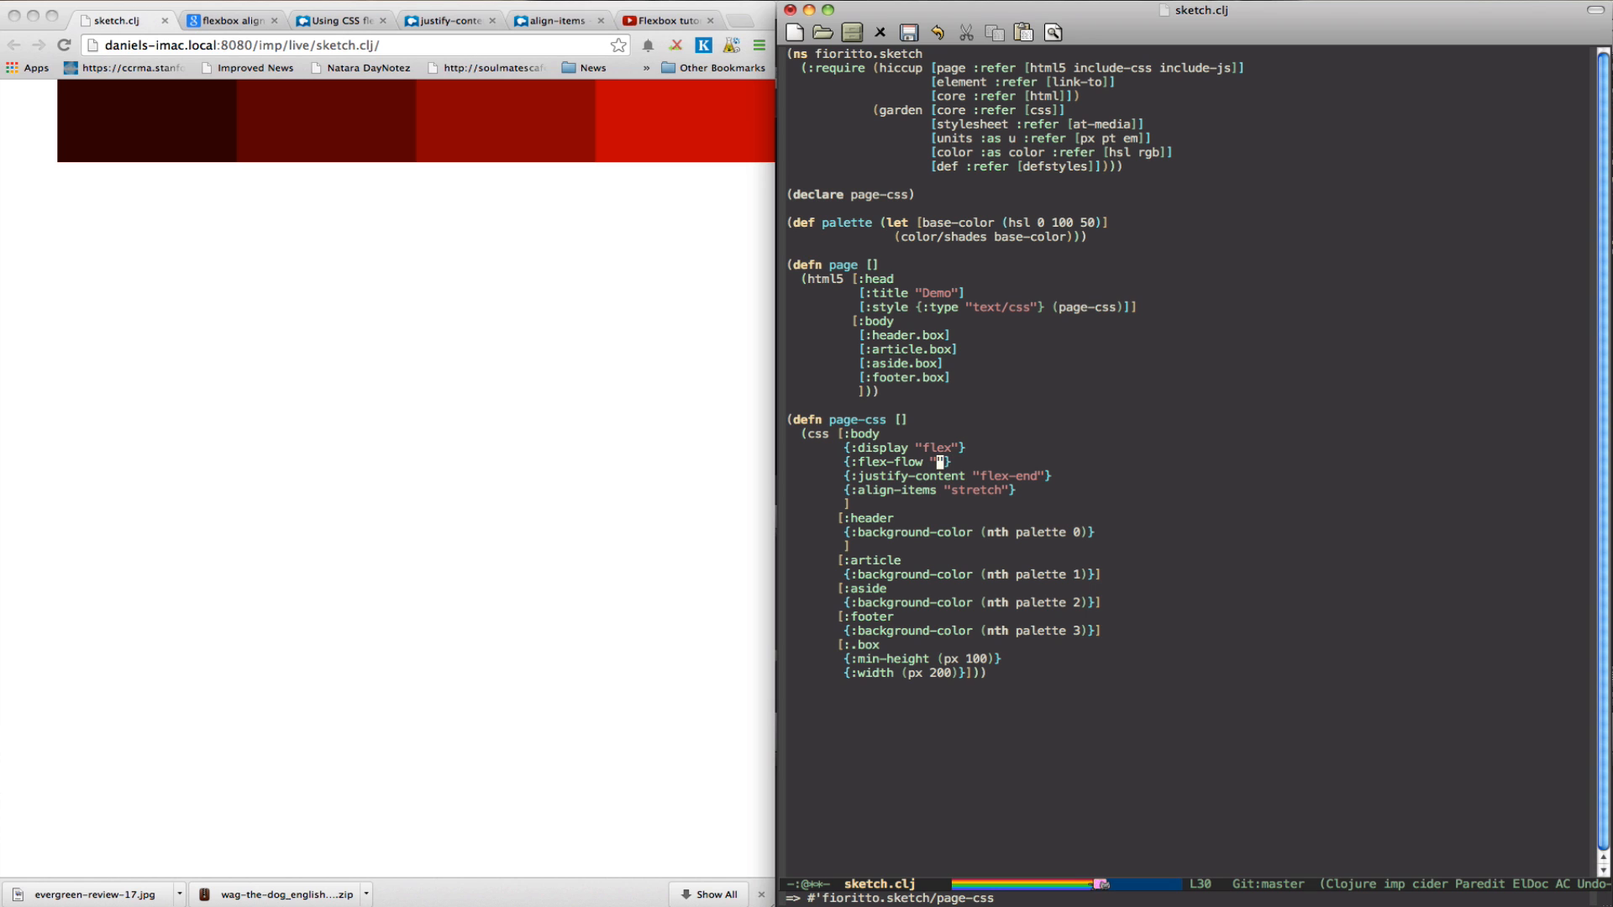
# Set :flex-flow to "column" and change the palette hsl hue from 0 to 100.
pyautogui.write('column')
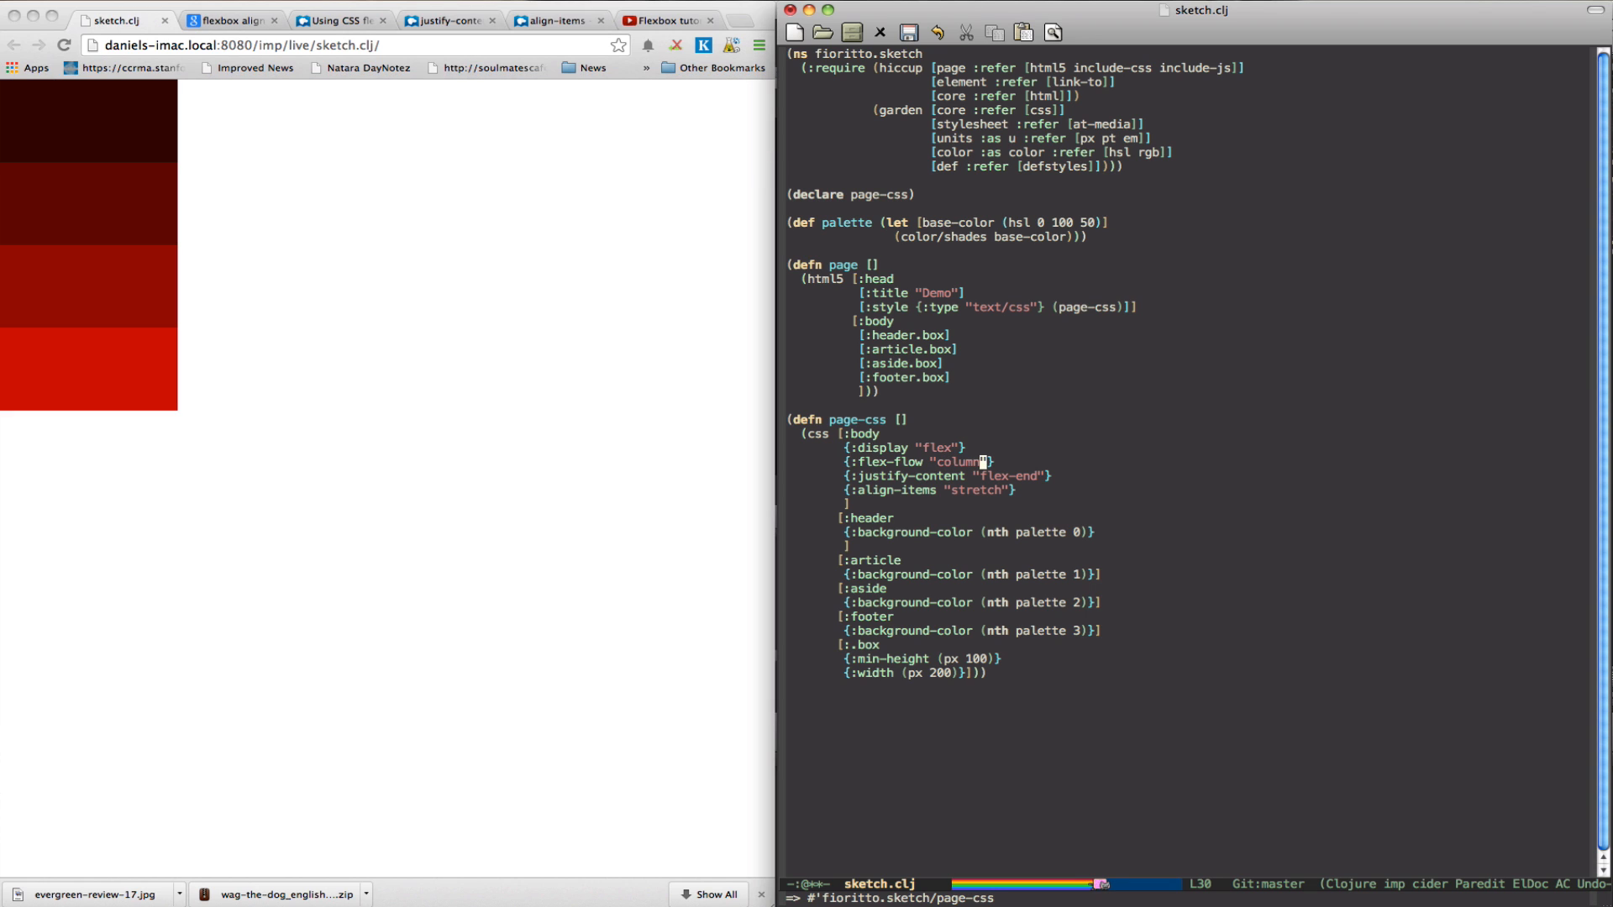
pyautogui.click(982, 236)
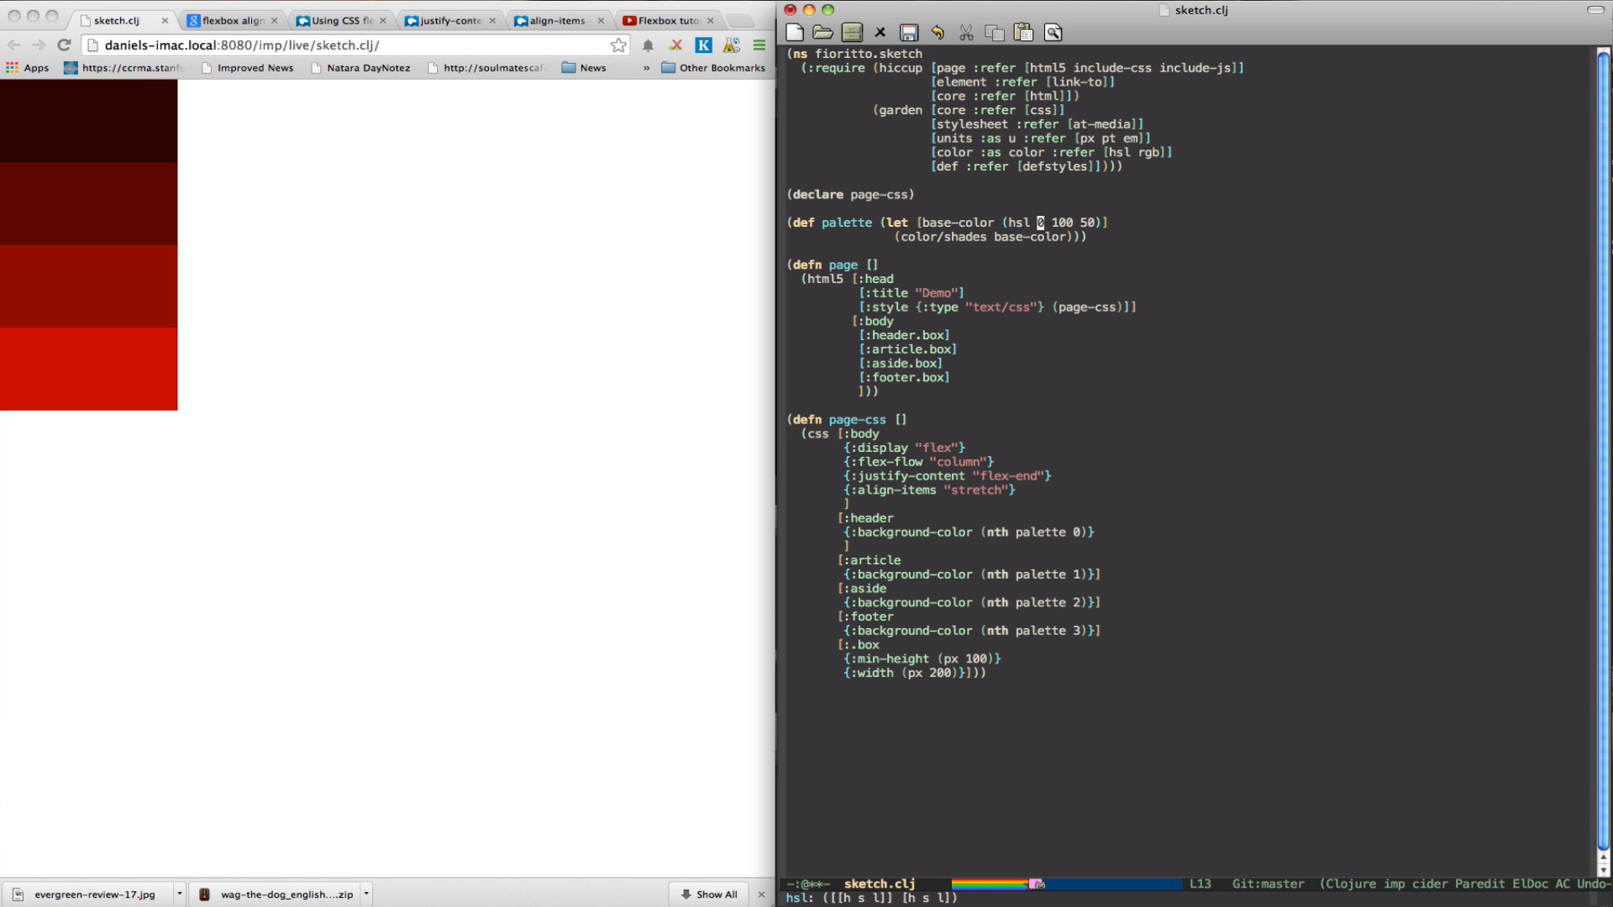
pyautogui.write('100')
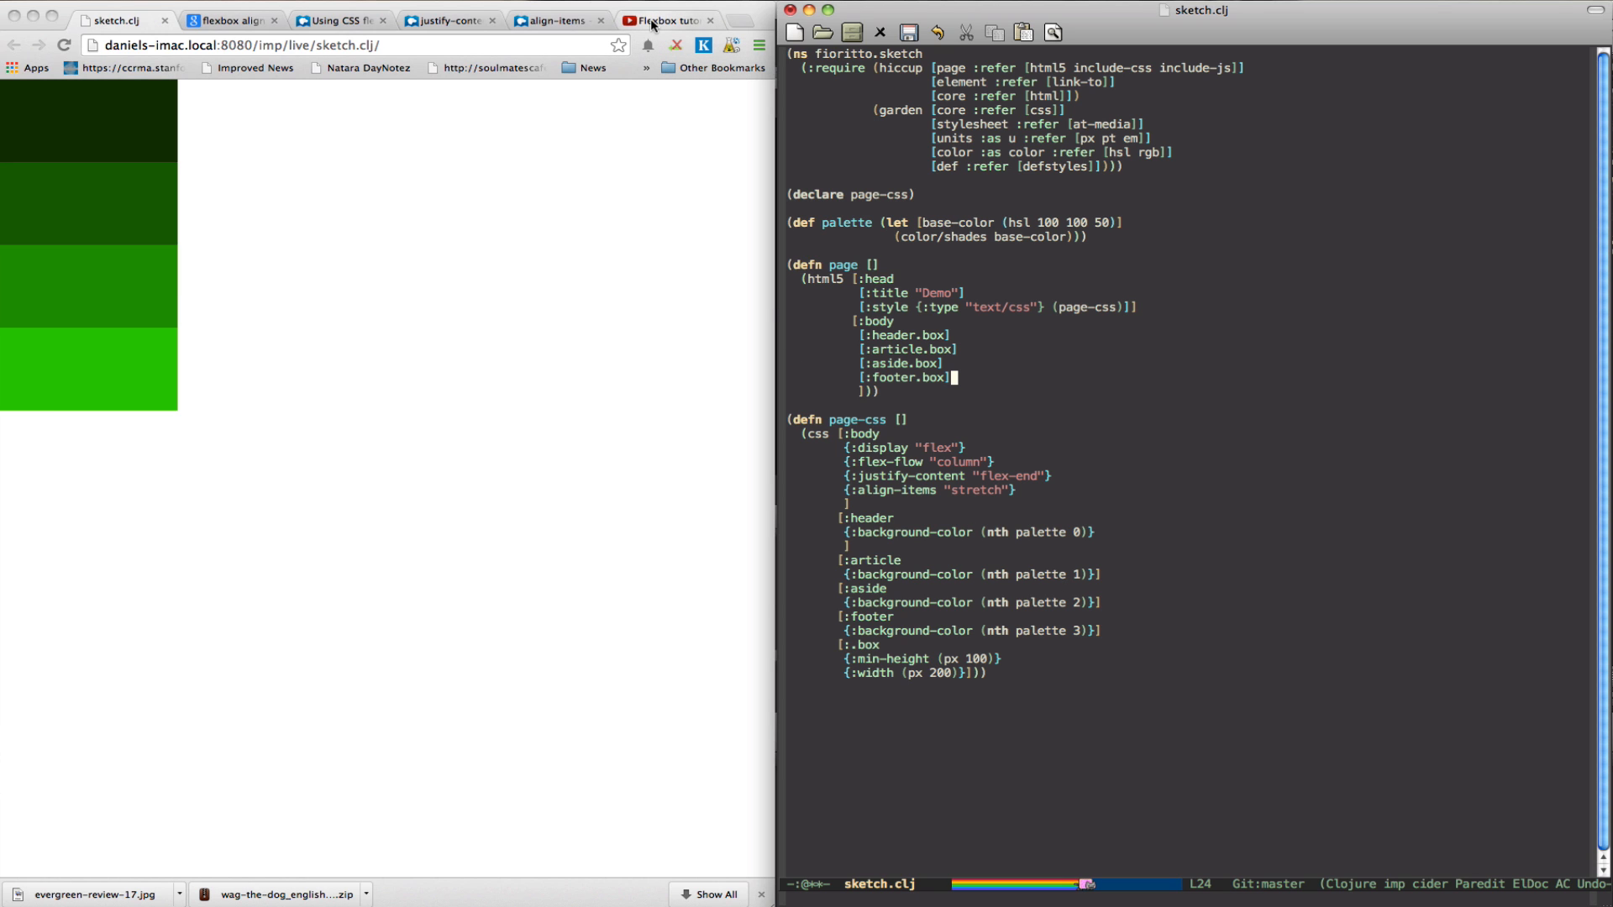
pyautogui.click(670, 19)
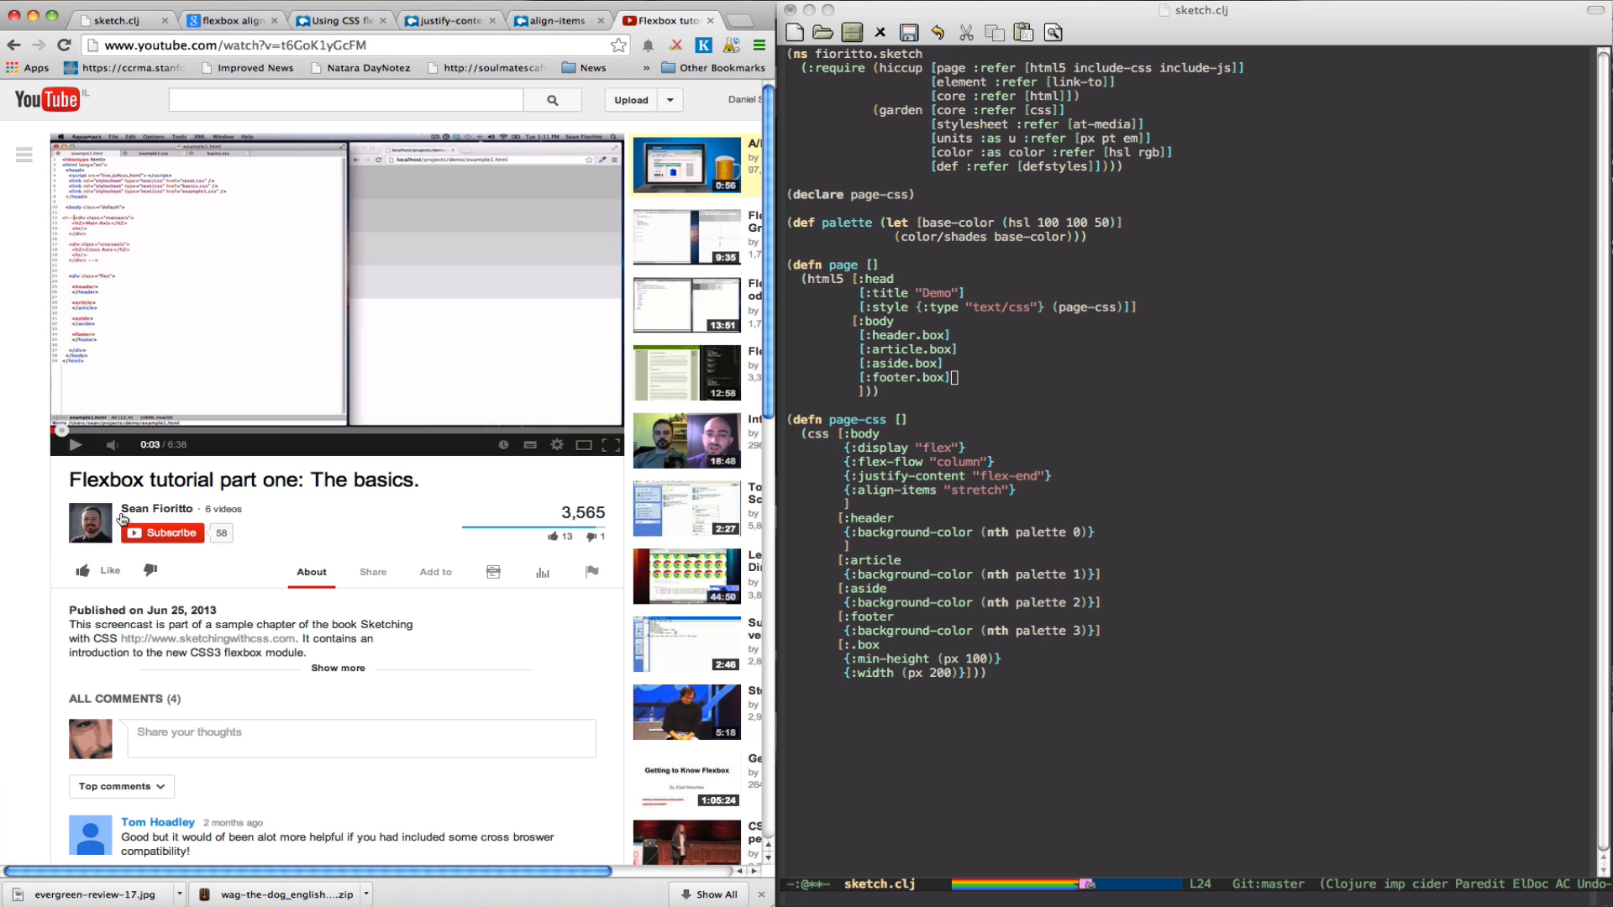
pyautogui.click(155, 508)
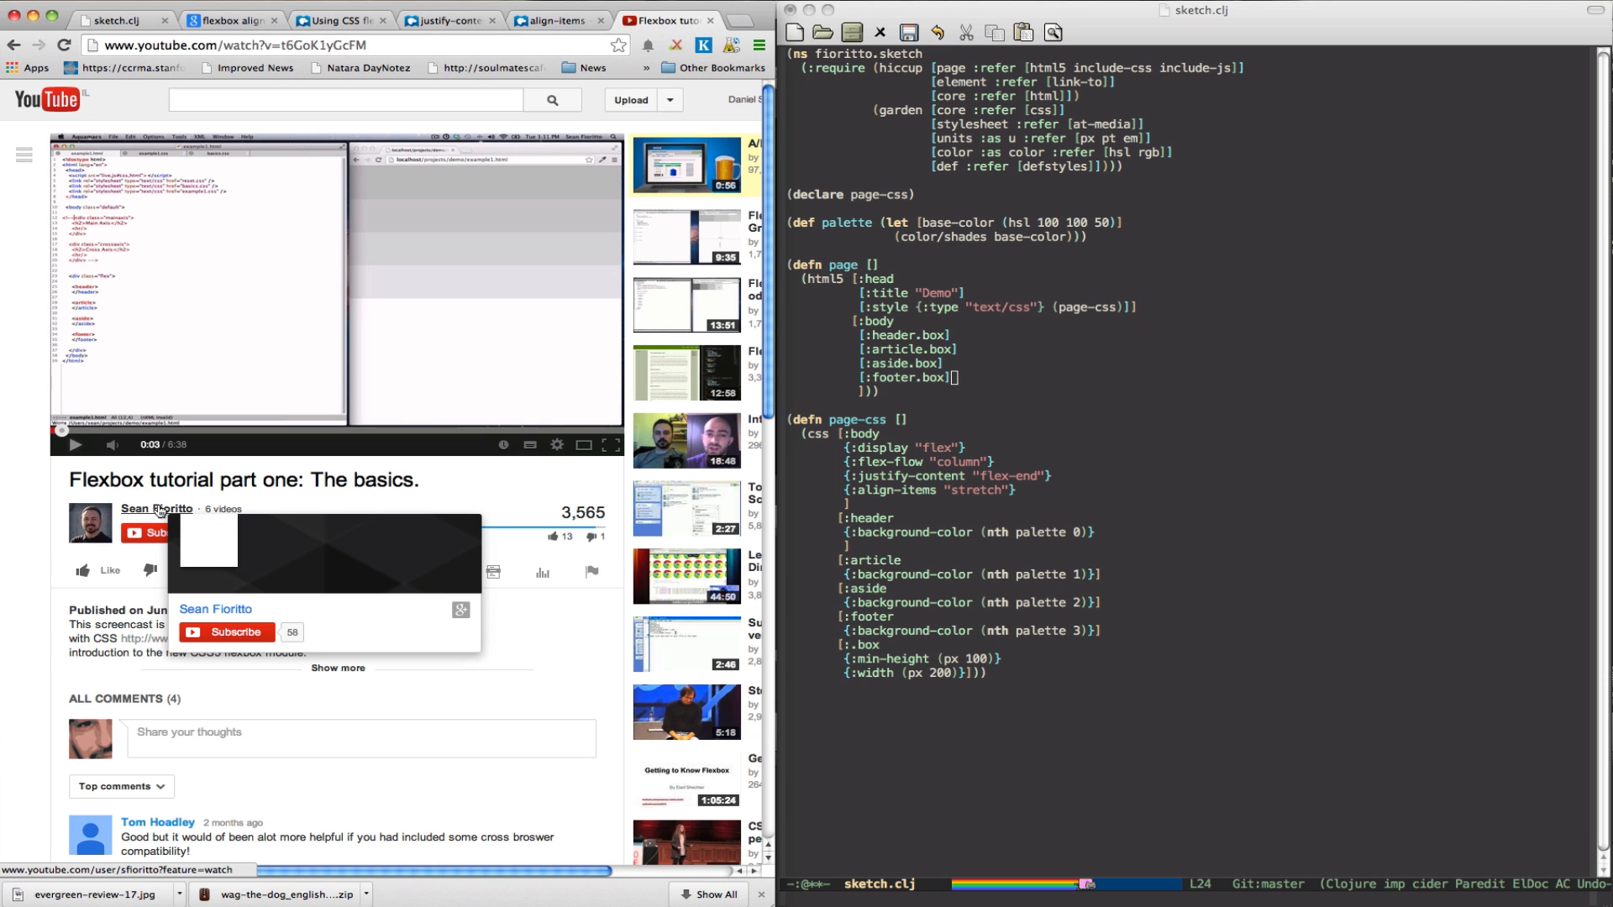
pyautogui.moveTo(319, 380)
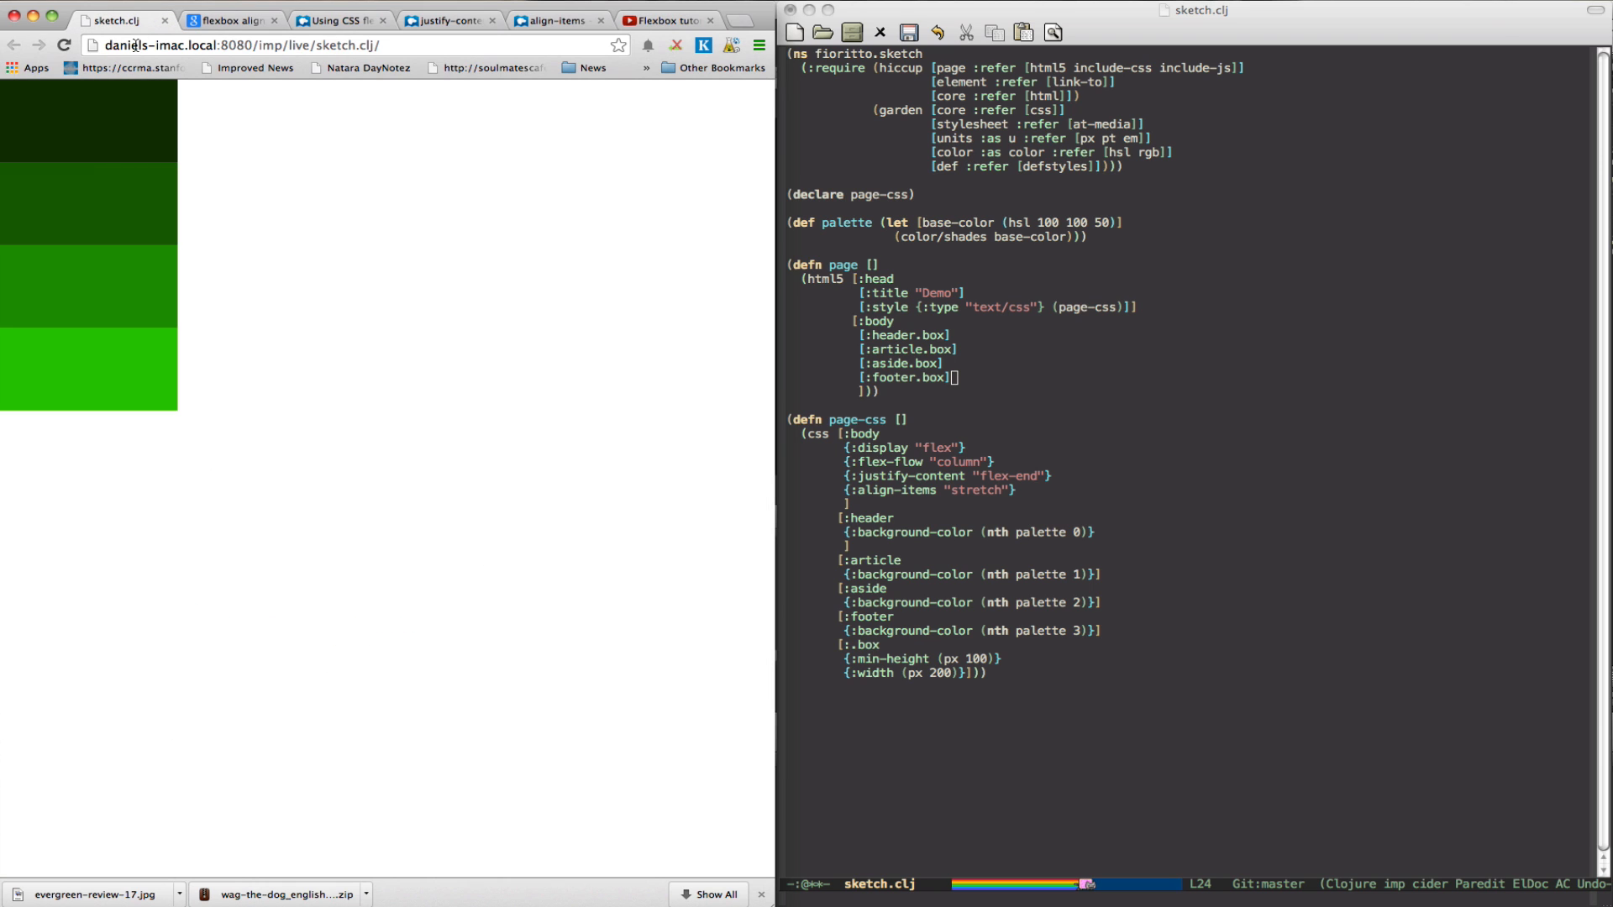
pyautogui.moveTo(442, 129)
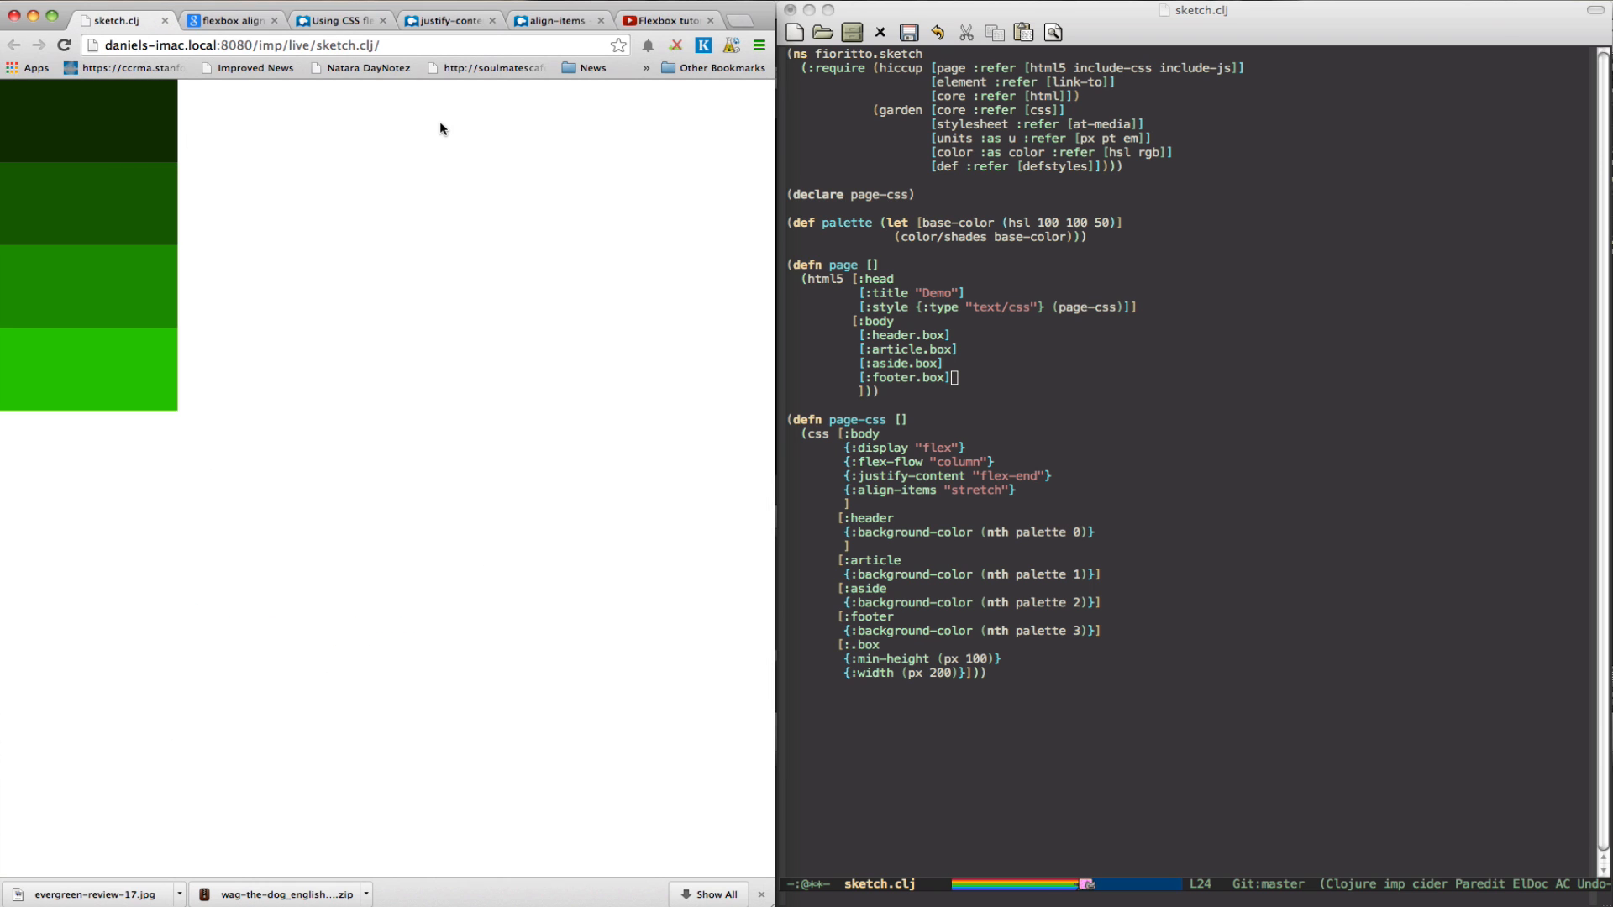
pyautogui.click(678, 19)
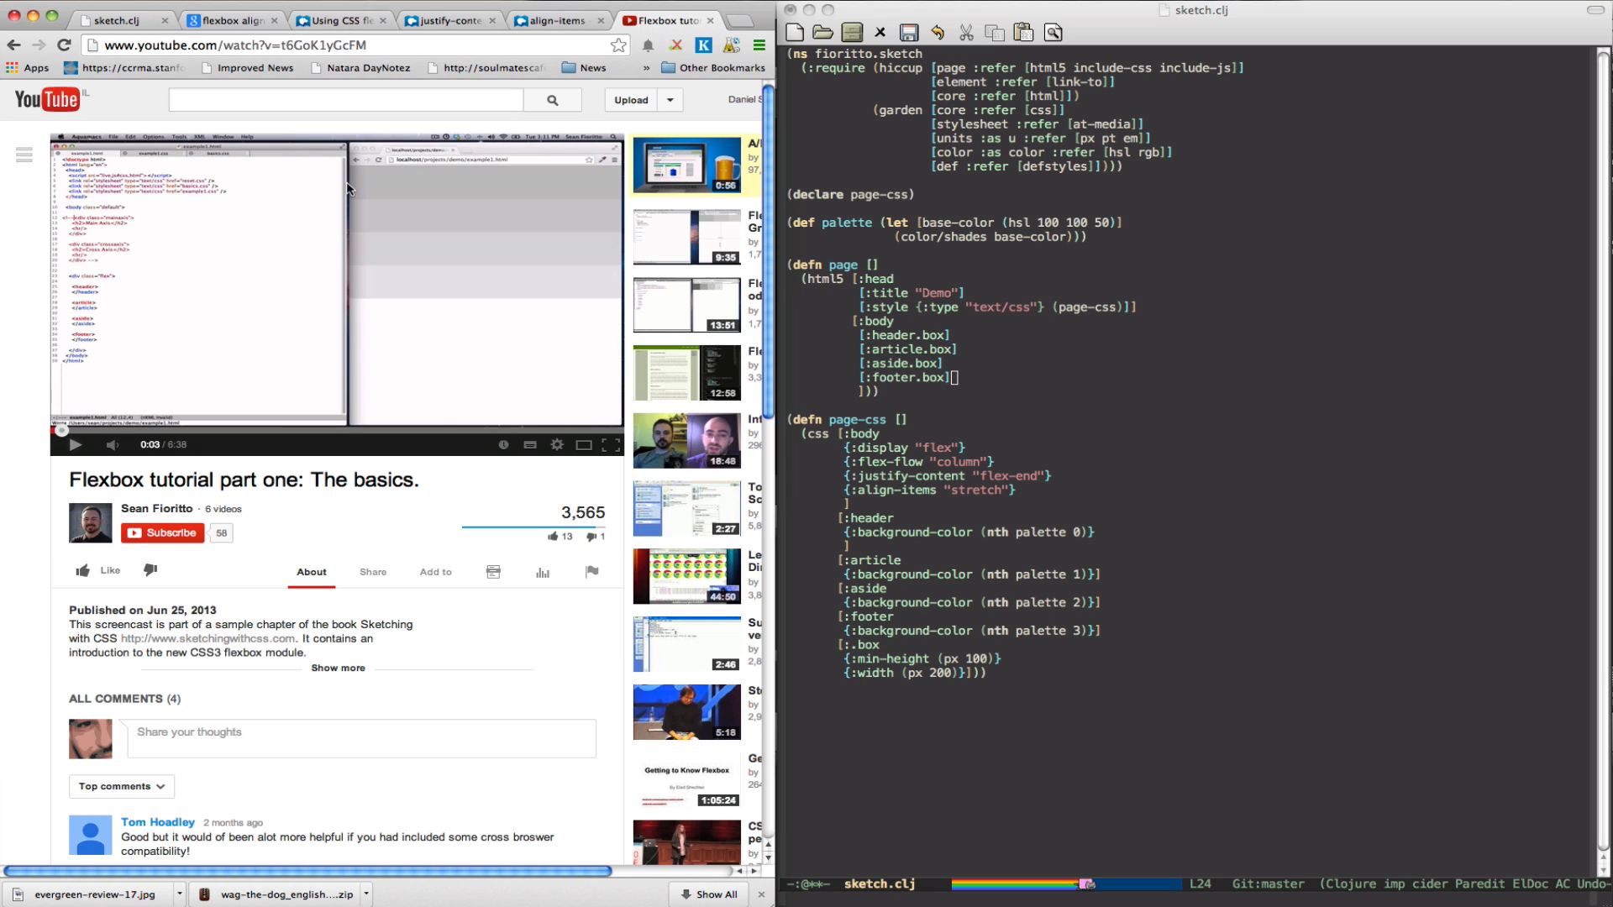
pyautogui.moveTo(242, 182)
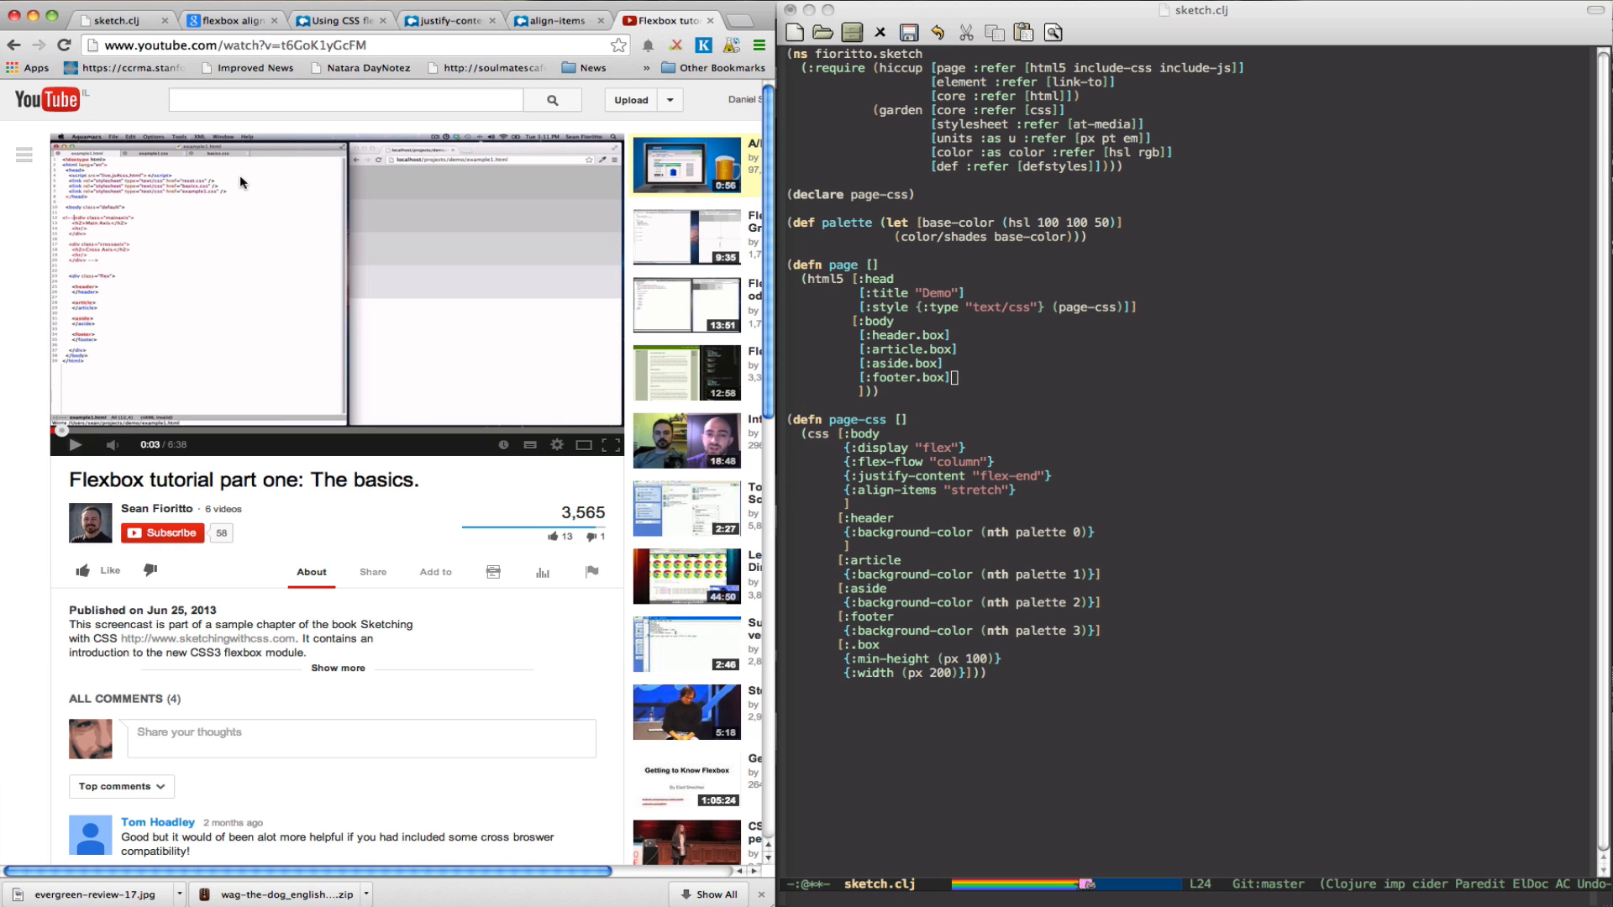
pyautogui.click(121, 19)
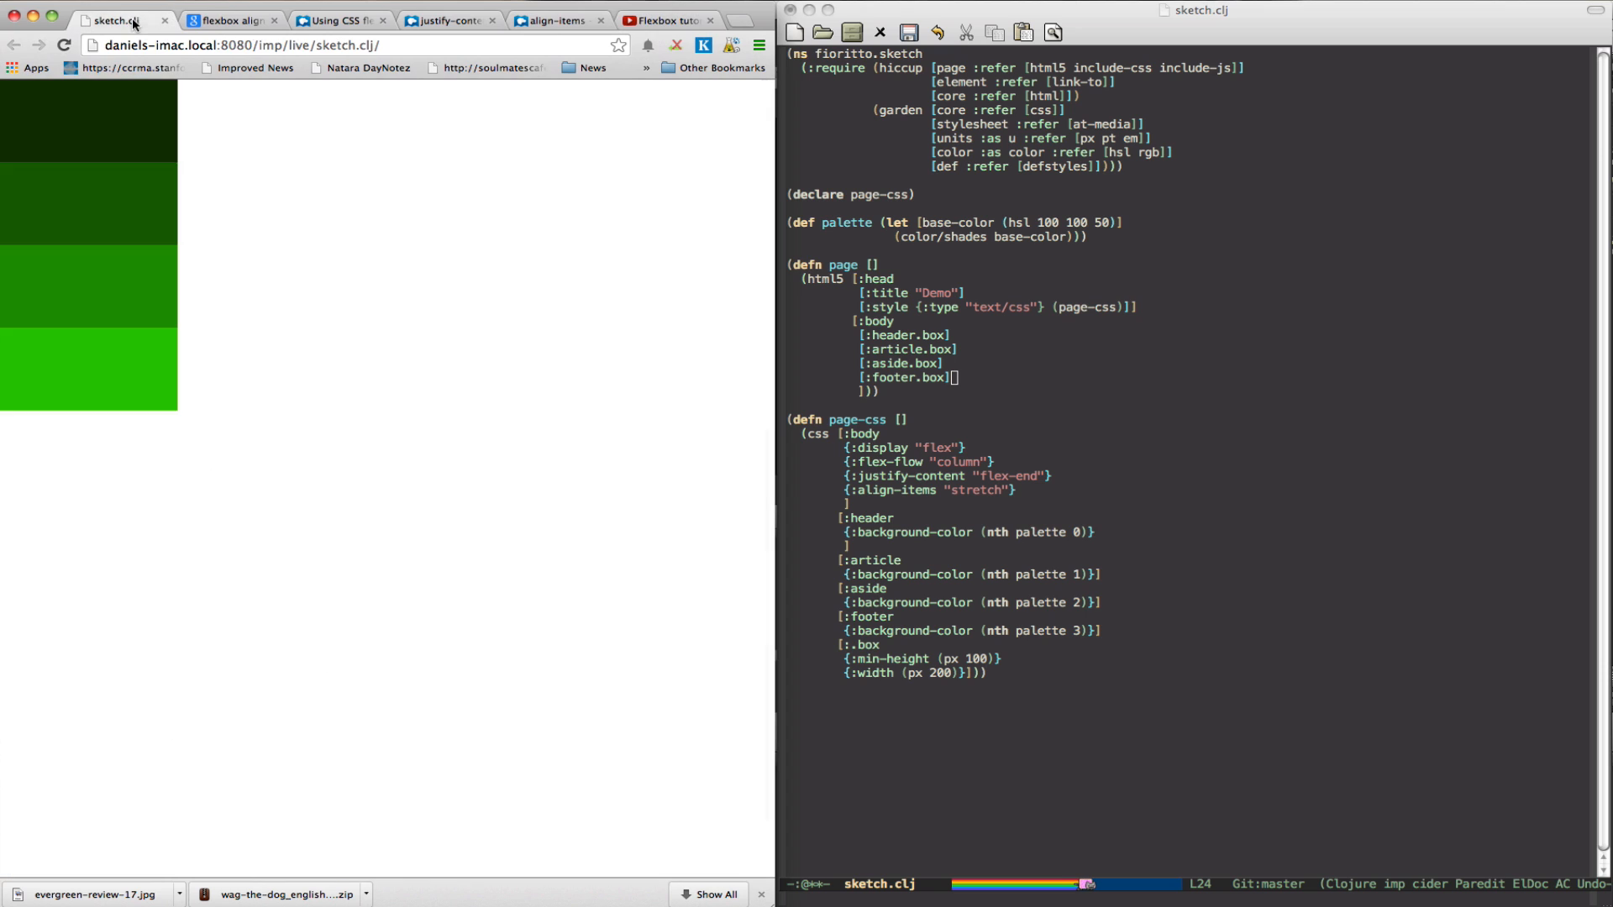